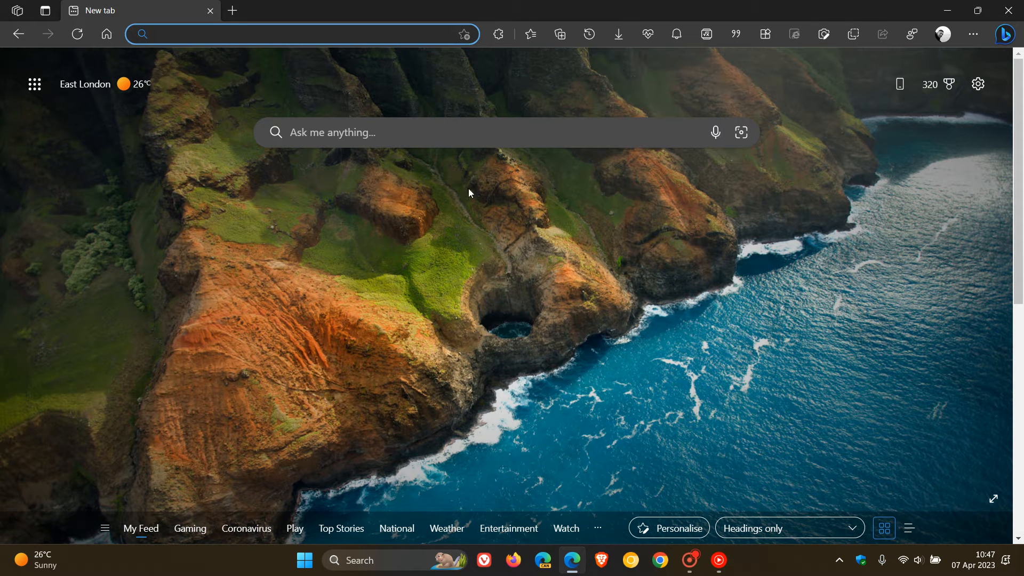
pyautogui.moveTo(671, 333)
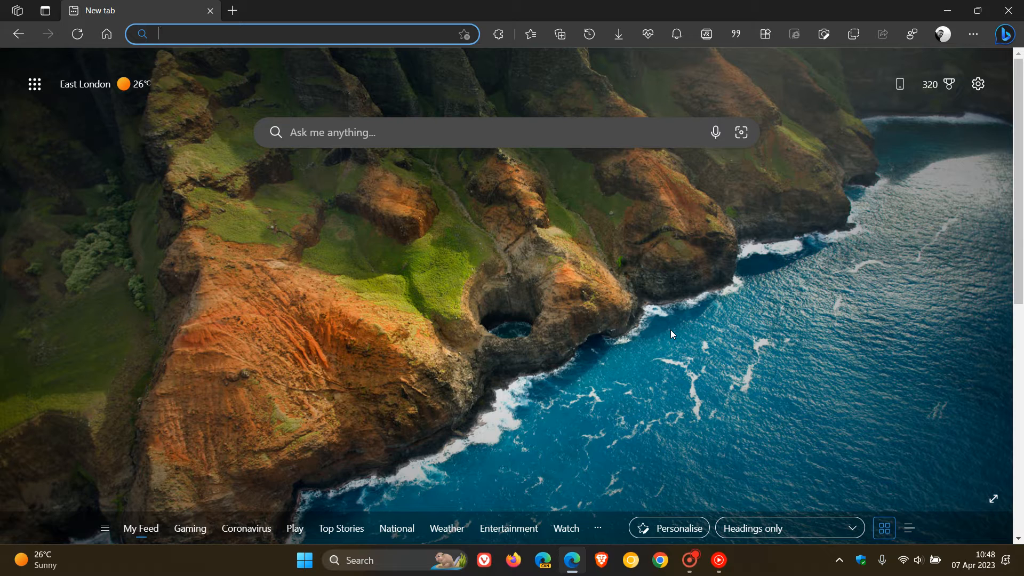
pyautogui.moveTo(962, 530)
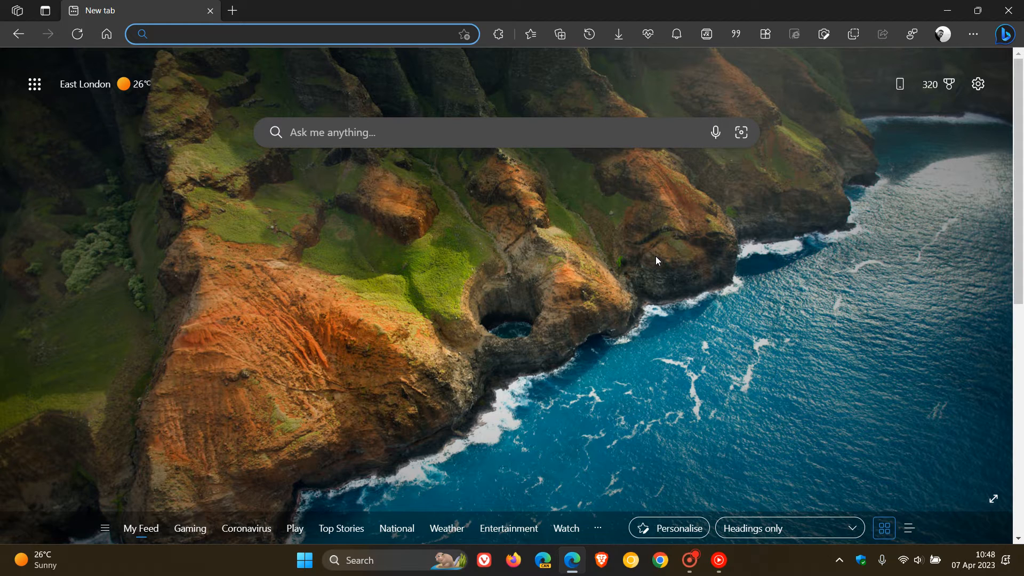
# Step: Reach About Microsoft Edge from the main menu, showing version 112.0.1722.34 up to date
pyautogui.click(301, 34)
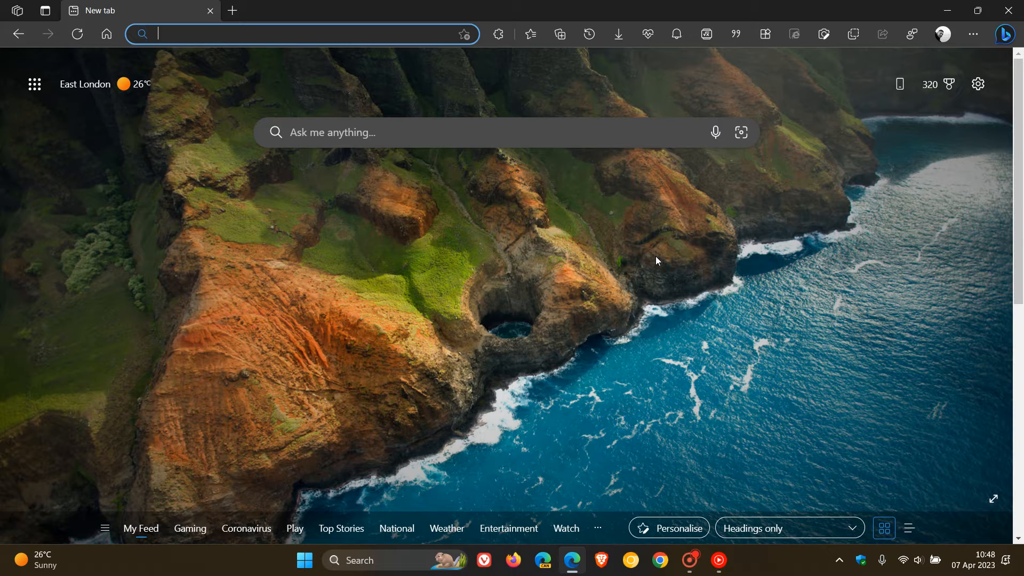
pyautogui.moveTo(675, 289)
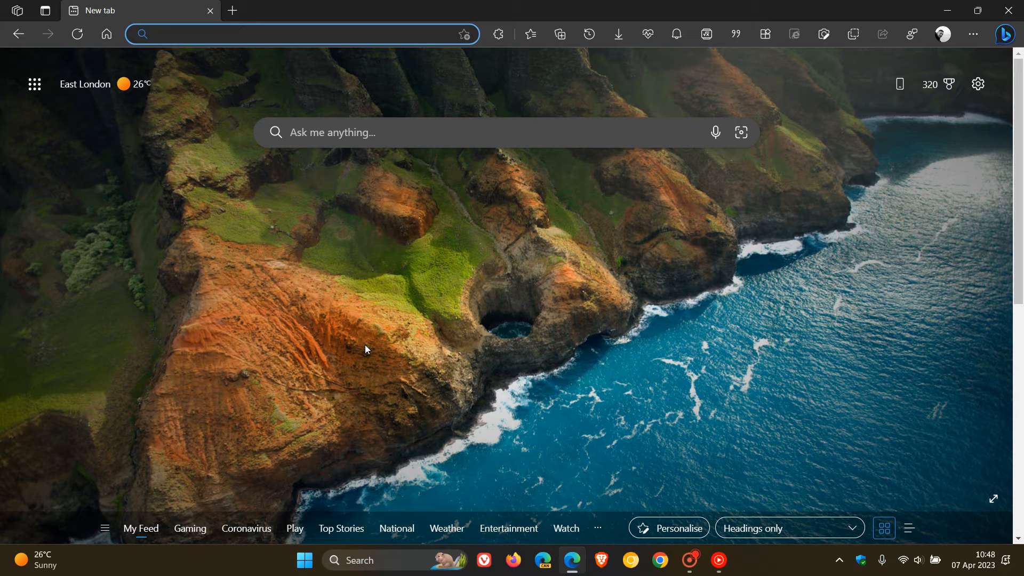
pyautogui.moveTo(659, 278)
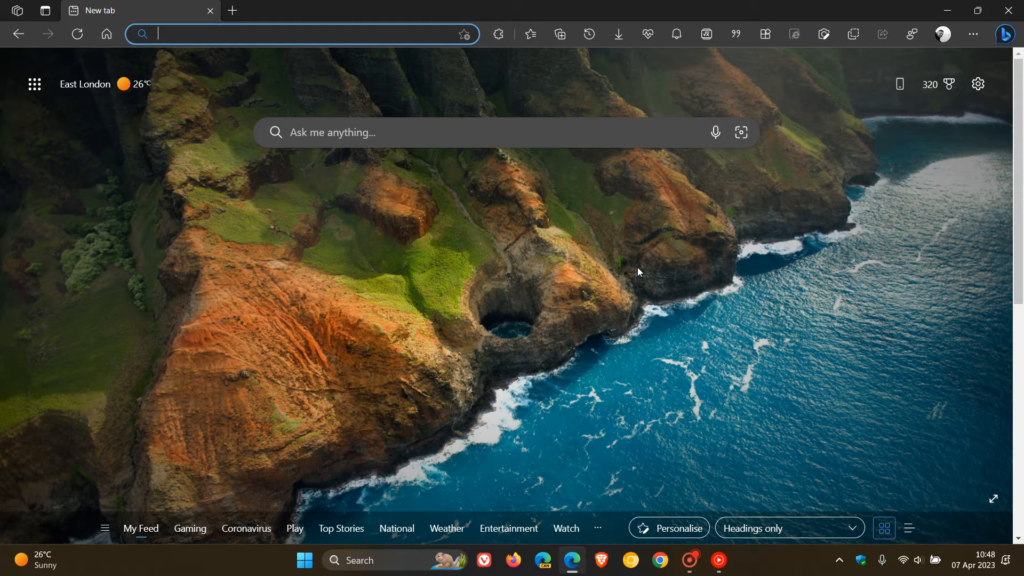
pyautogui.moveTo(666, 272)
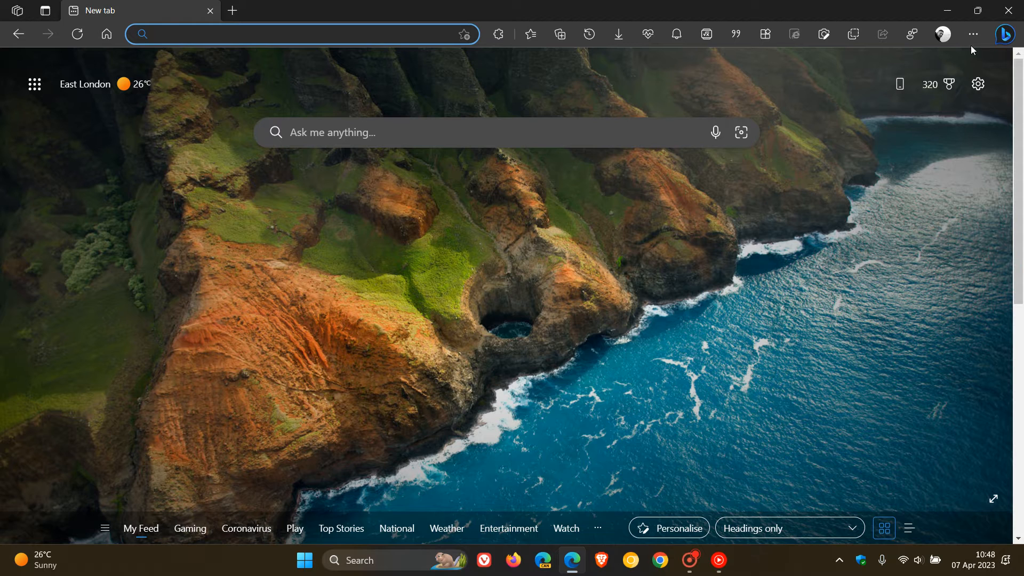
pyautogui.click(972, 34)
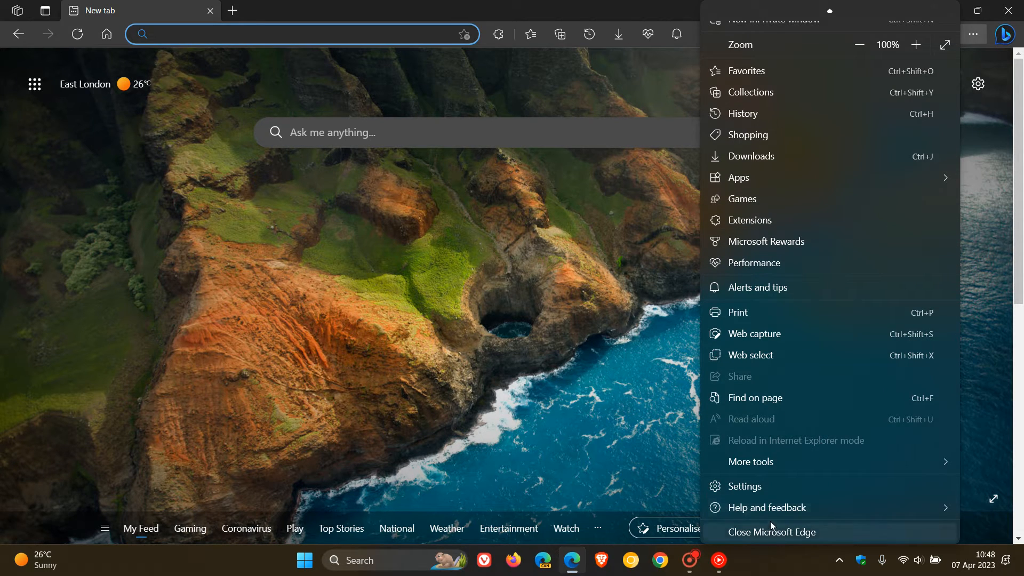
pyautogui.click(768, 507)
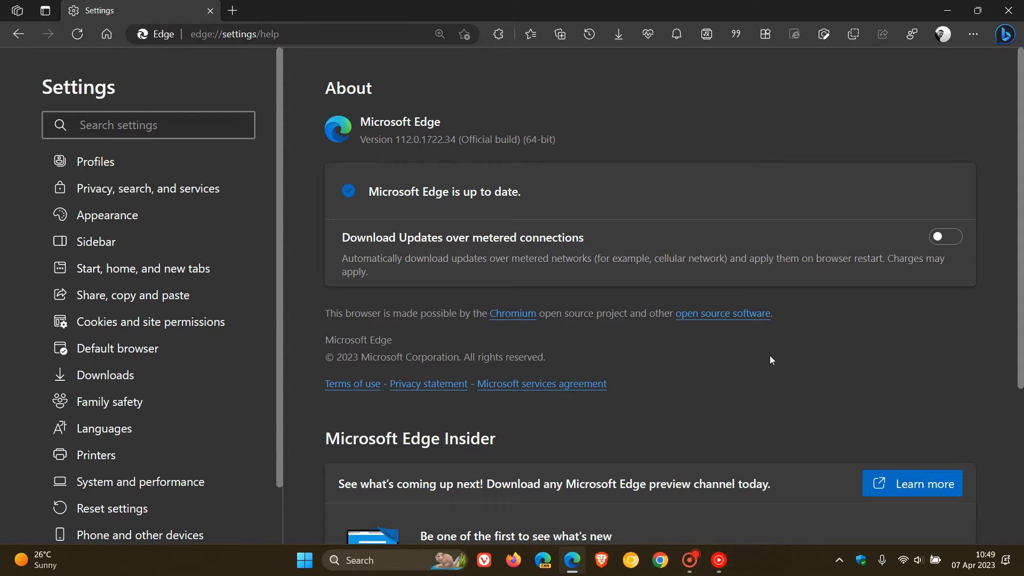
# Step: Keep the About settings page in view and add a second, blank new tab
pyautogui.click(149, 124)
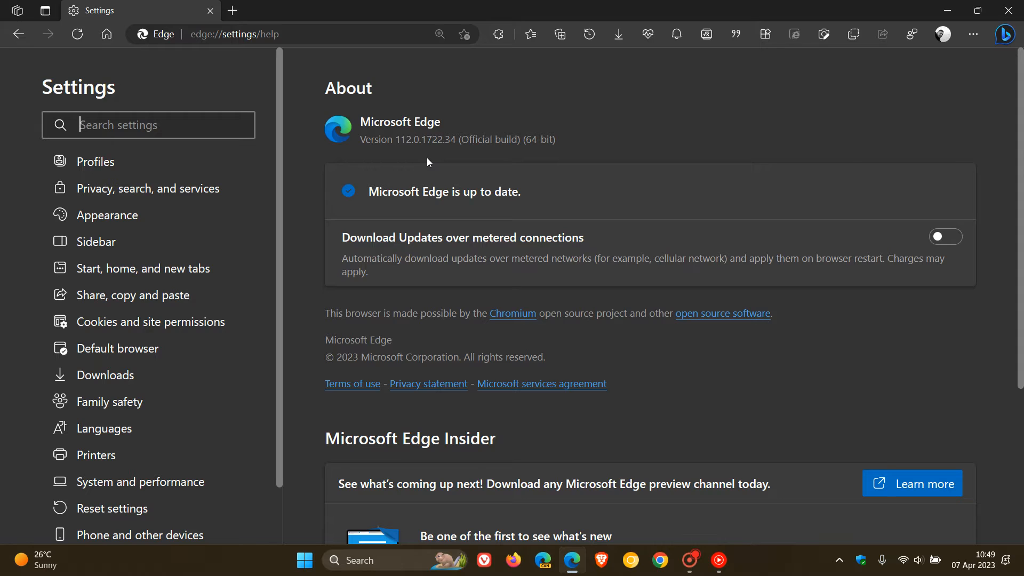
pyautogui.moveTo(742, 138)
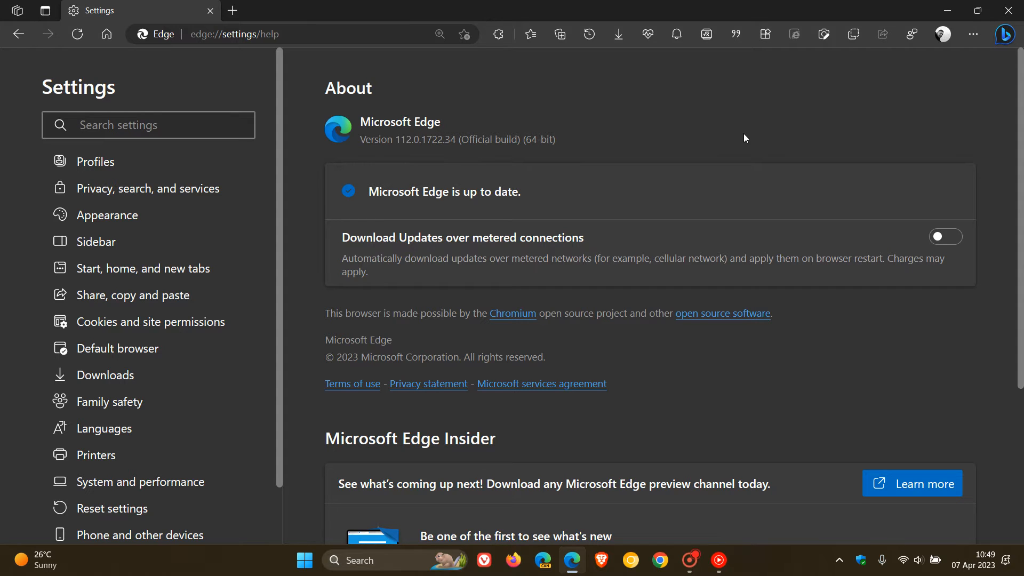
pyautogui.moveTo(442, 338)
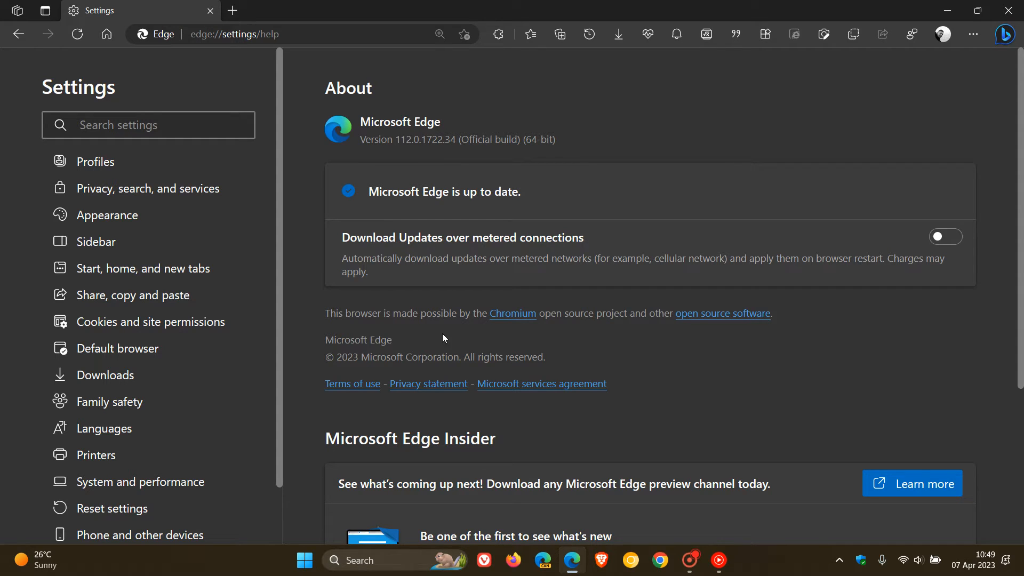
pyautogui.click(148, 125)
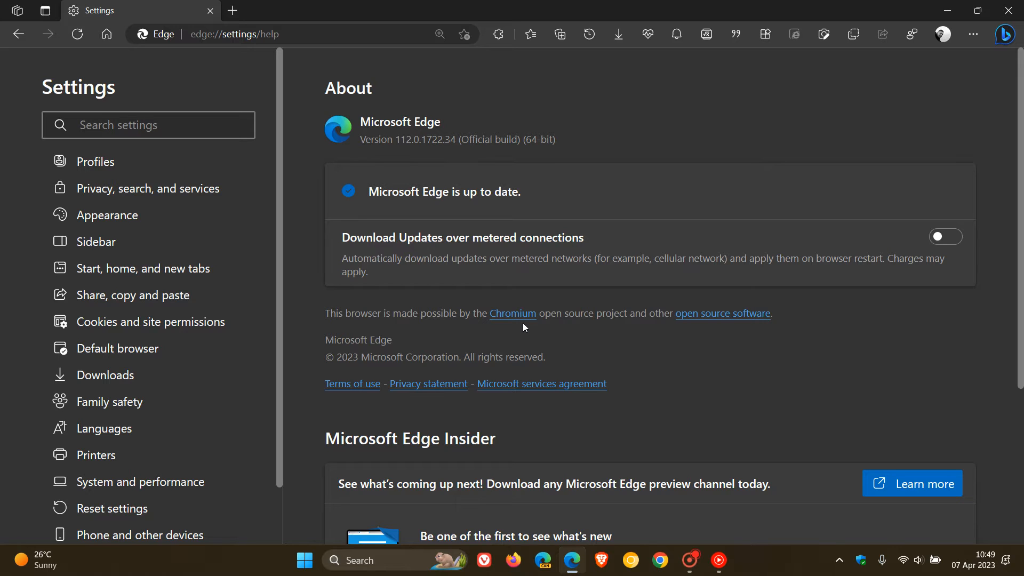
pyautogui.moveTo(679, 120)
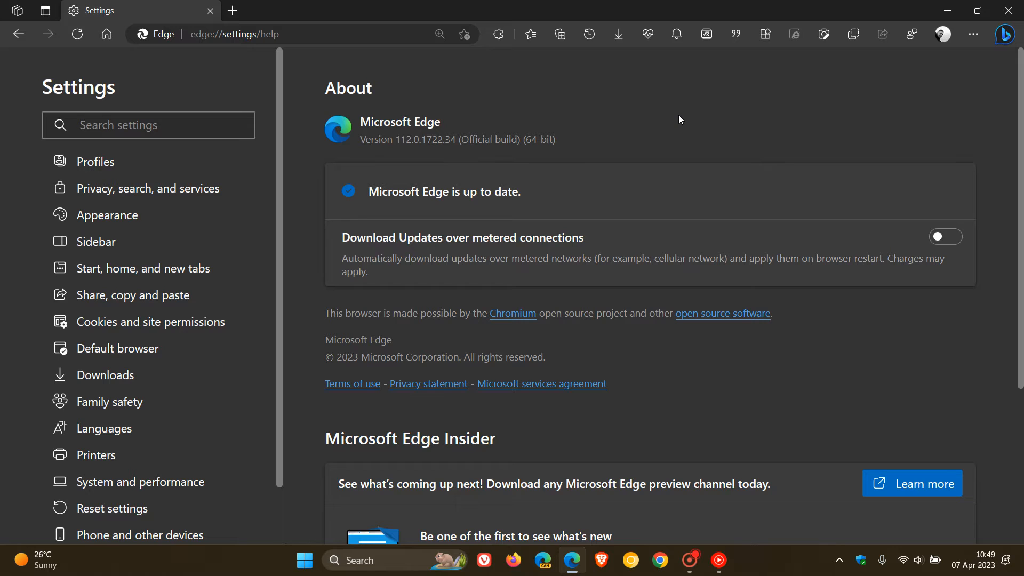
pyautogui.click(148, 124)
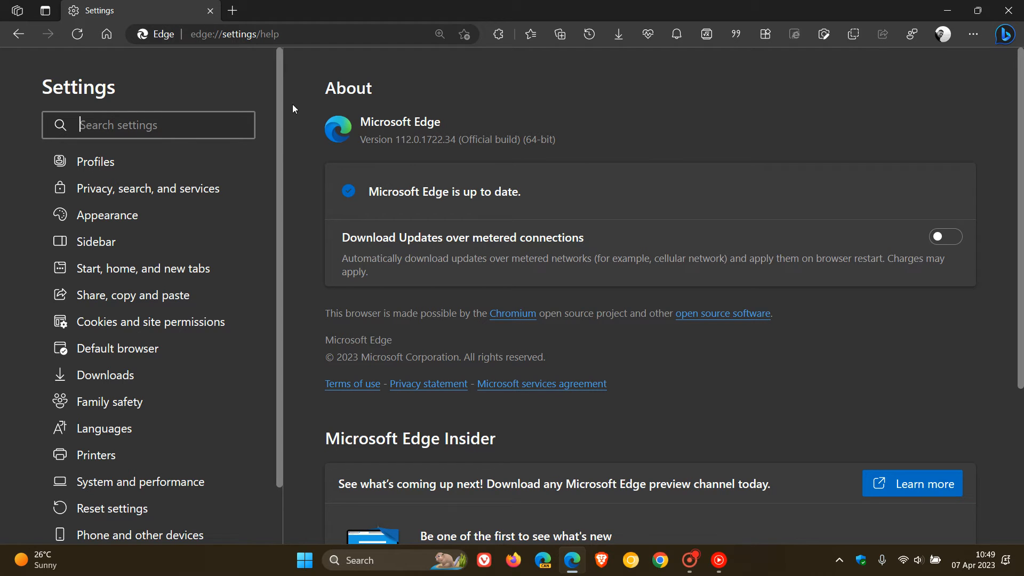
pyautogui.moveTo(468, 316)
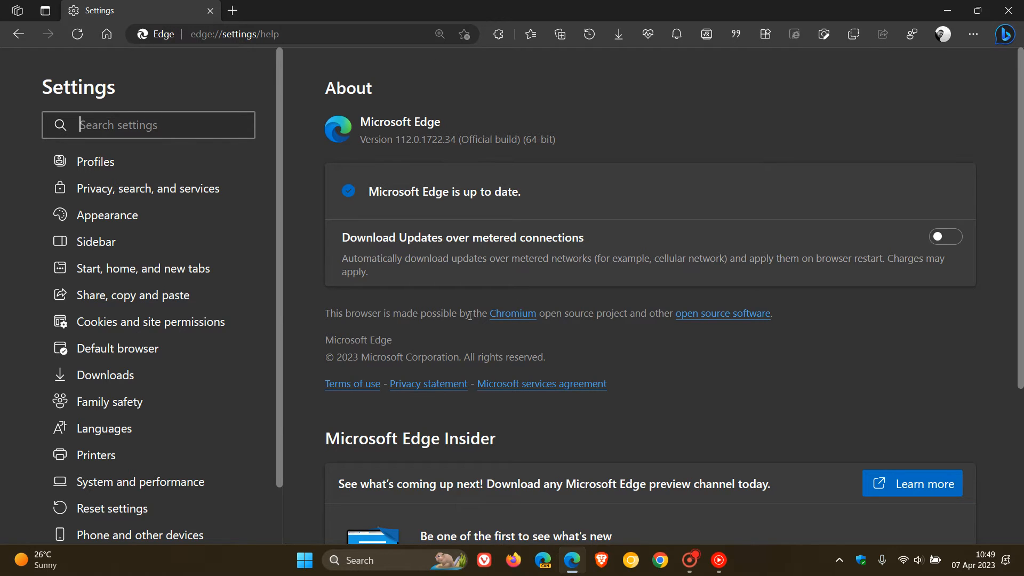
pyautogui.moveTo(647, 358)
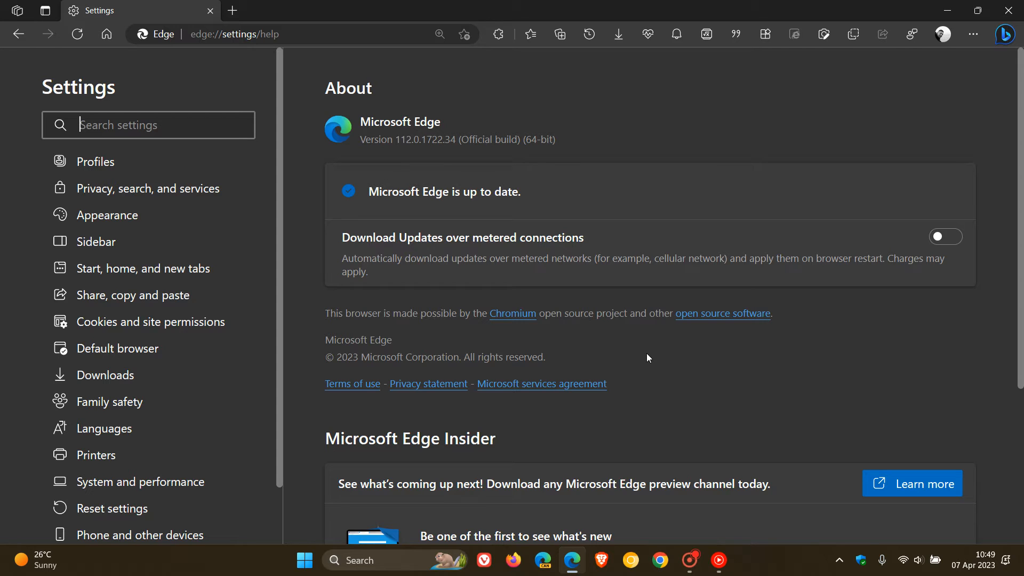
pyautogui.moveTo(575, 330)
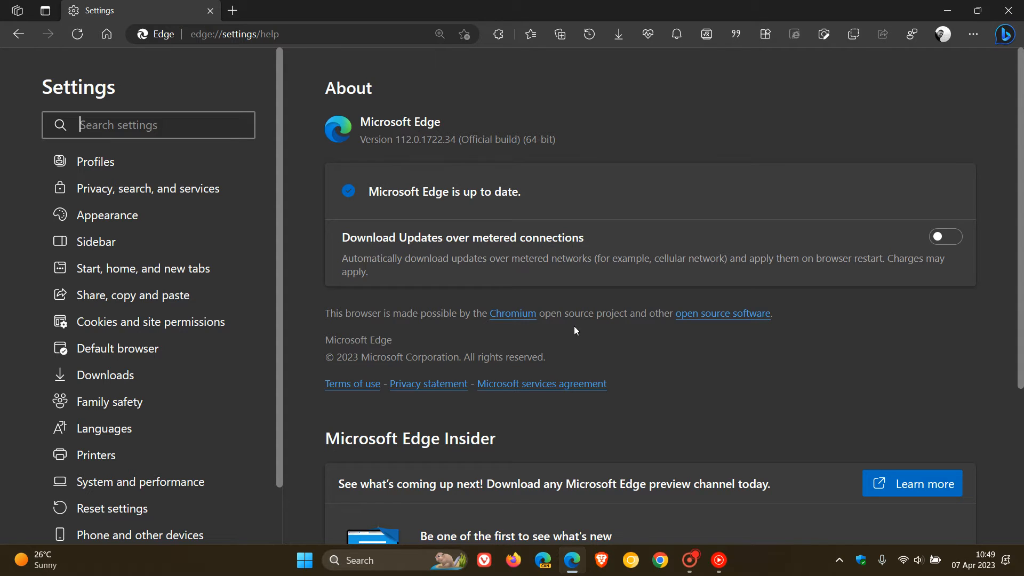
pyautogui.moveTo(713, 118)
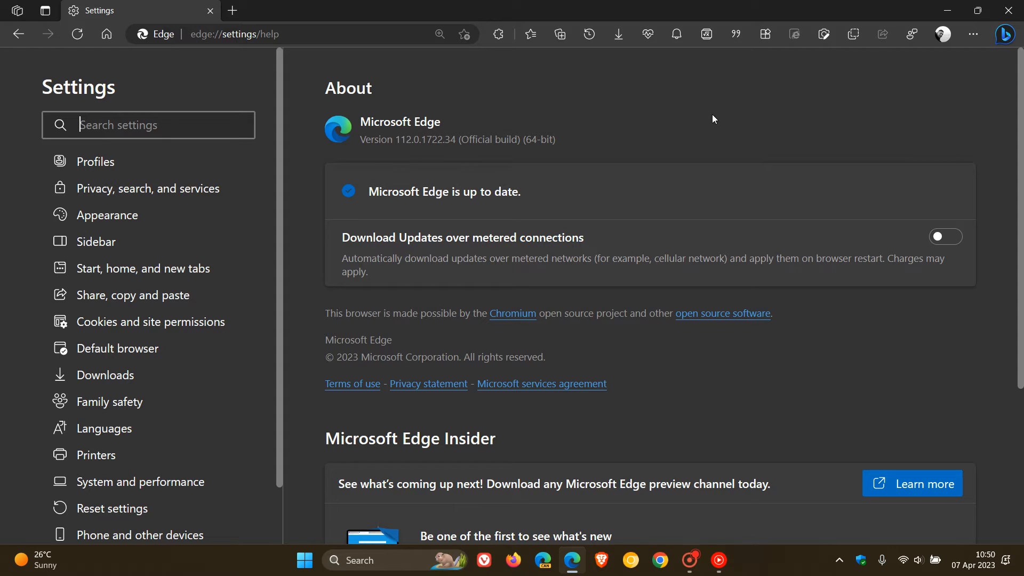
pyautogui.moveTo(641, 126)
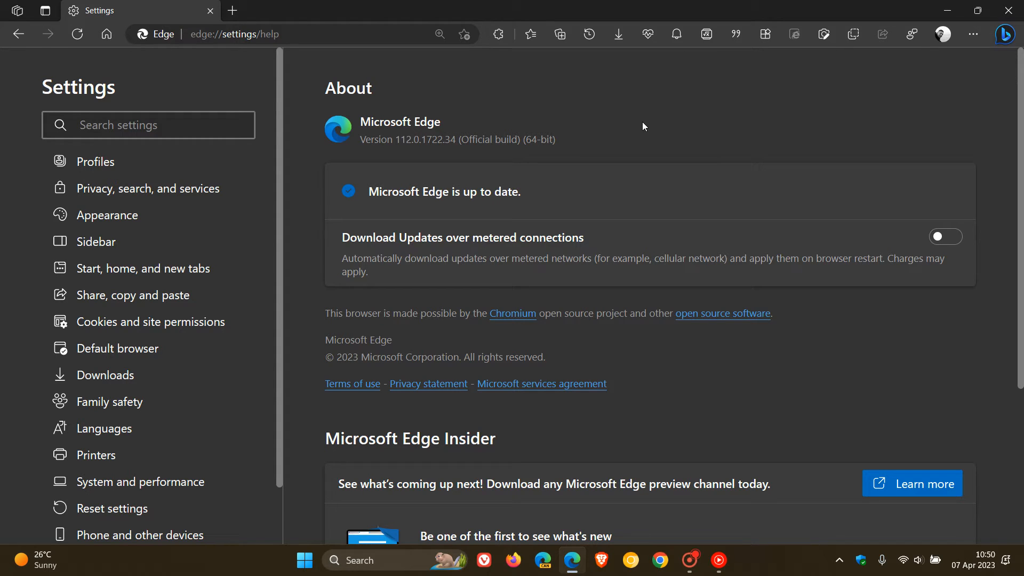
pyautogui.moveTo(610, 113)
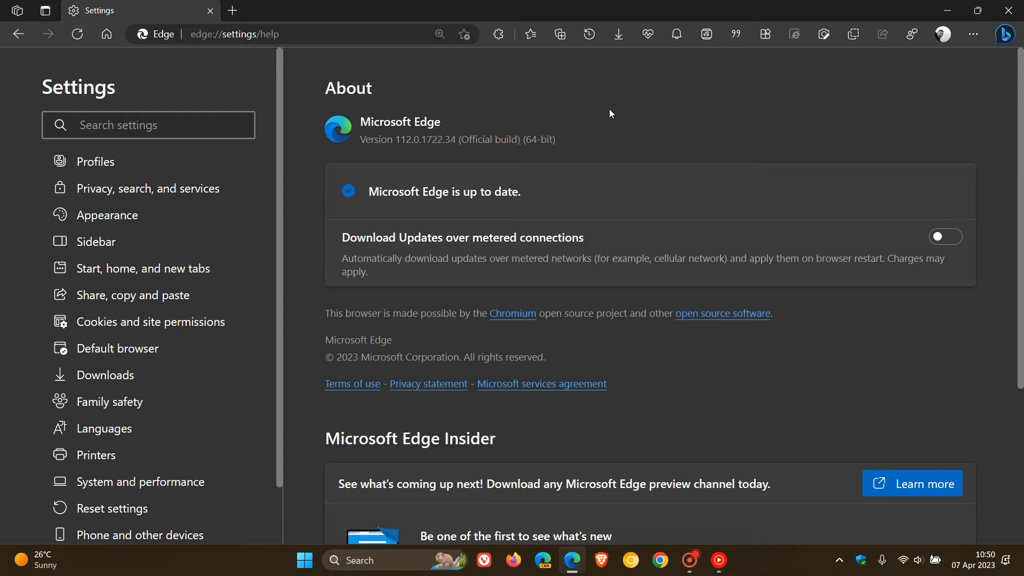
pyautogui.click(148, 125)
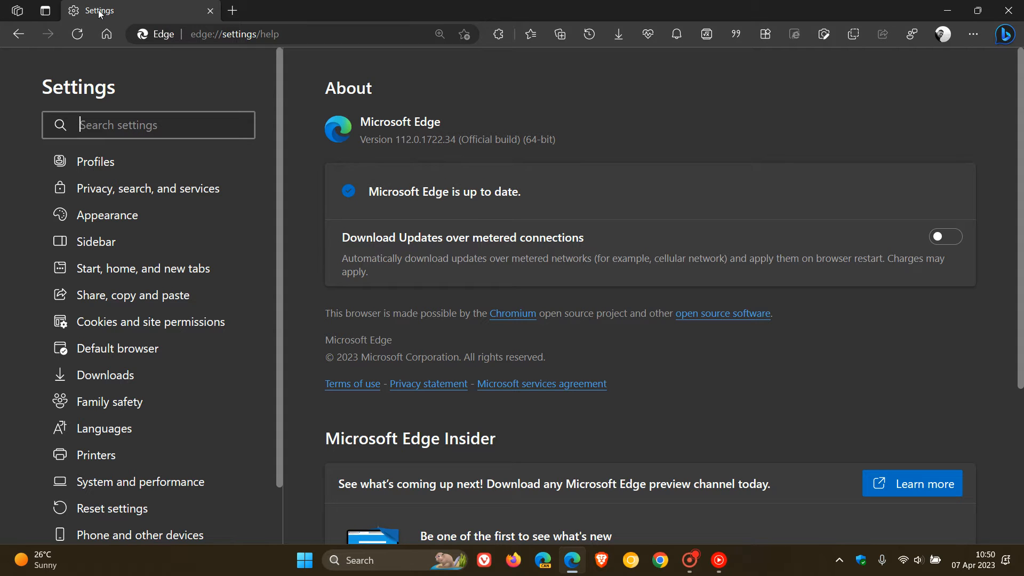
pyautogui.click(232, 11)
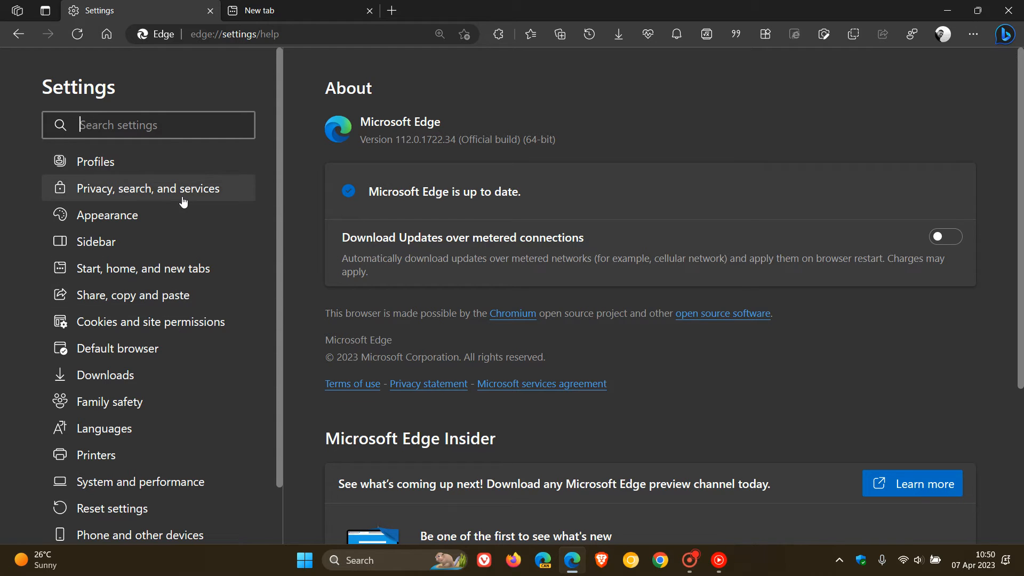
pyautogui.click(151, 187)
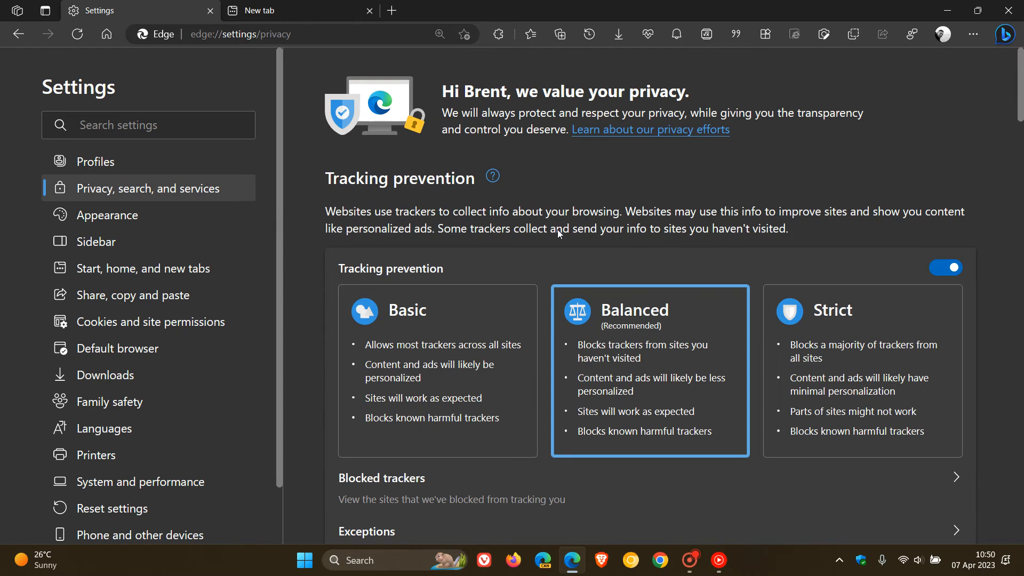
pyautogui.scroll(-3)
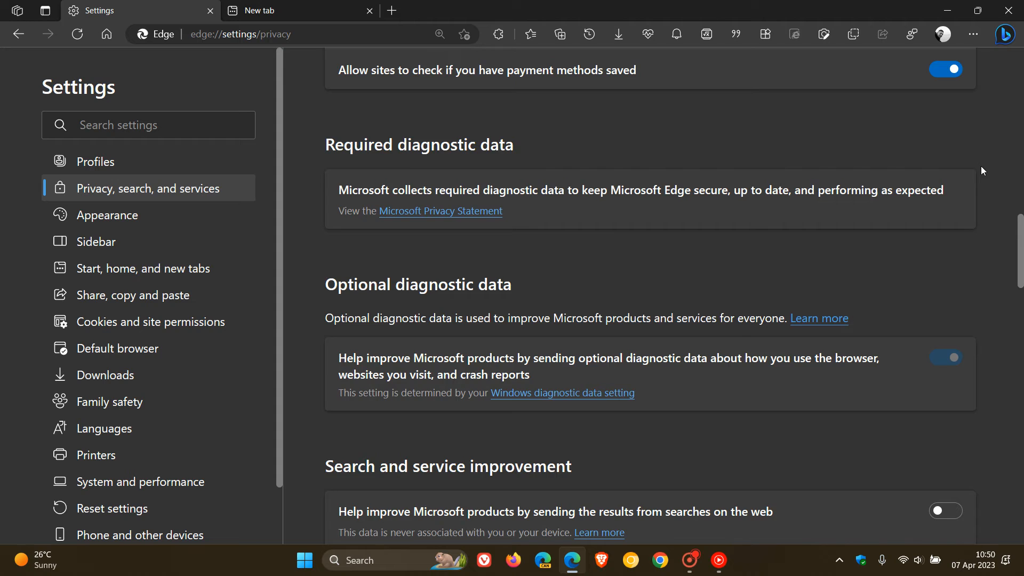
pyautogui.scroll(-3)
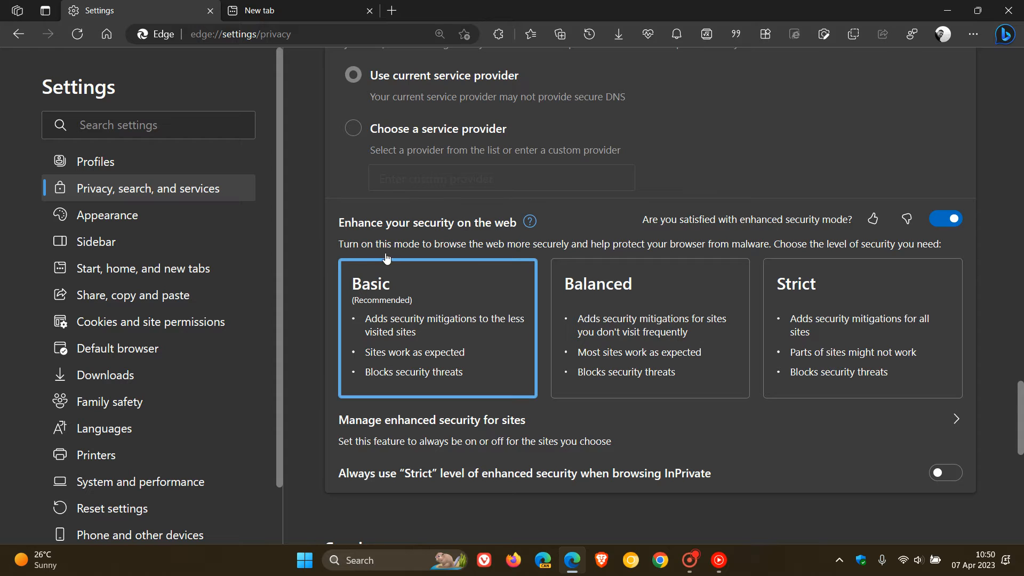
pyautogui.moveTo(552, 258)
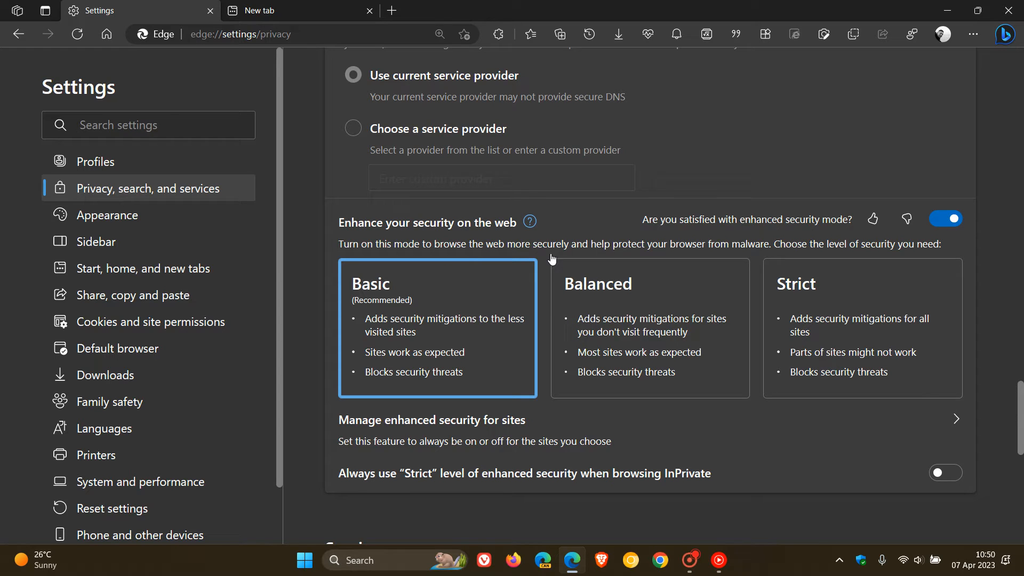
pyautogui.moveTo(756, 256)
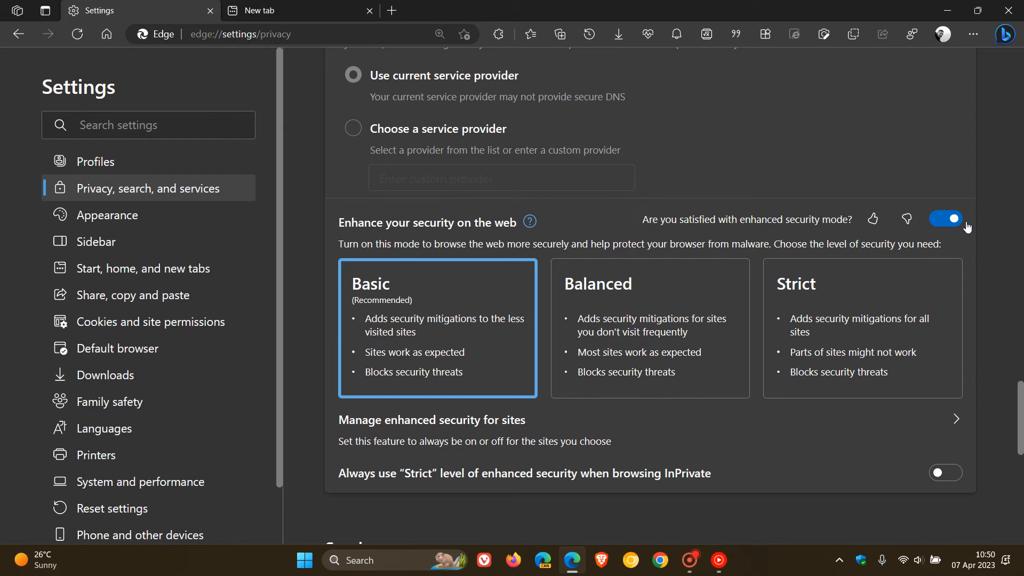
pyautogui.moveTo(981, 205)
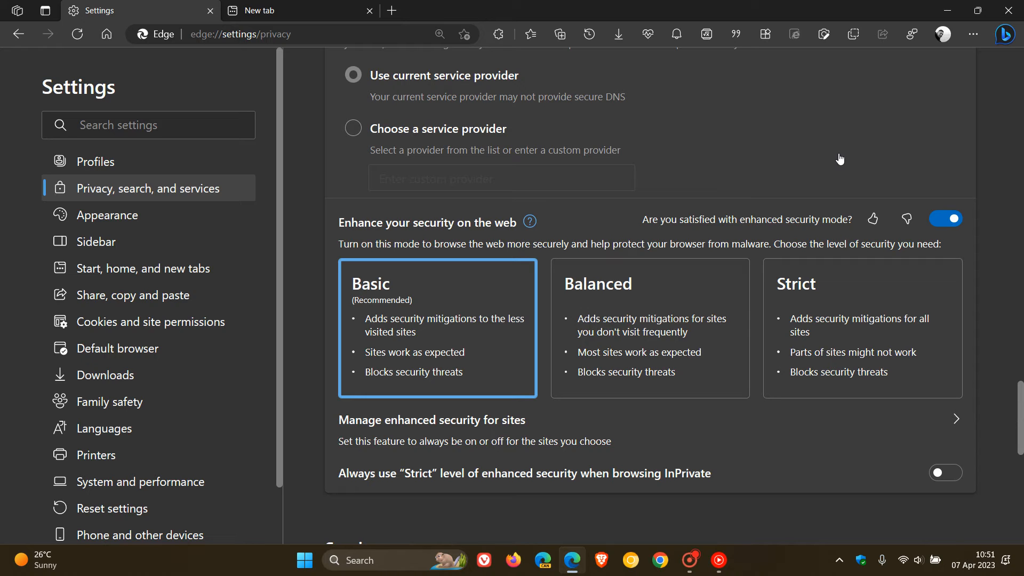
pyautogui.moveTo(827, 161)
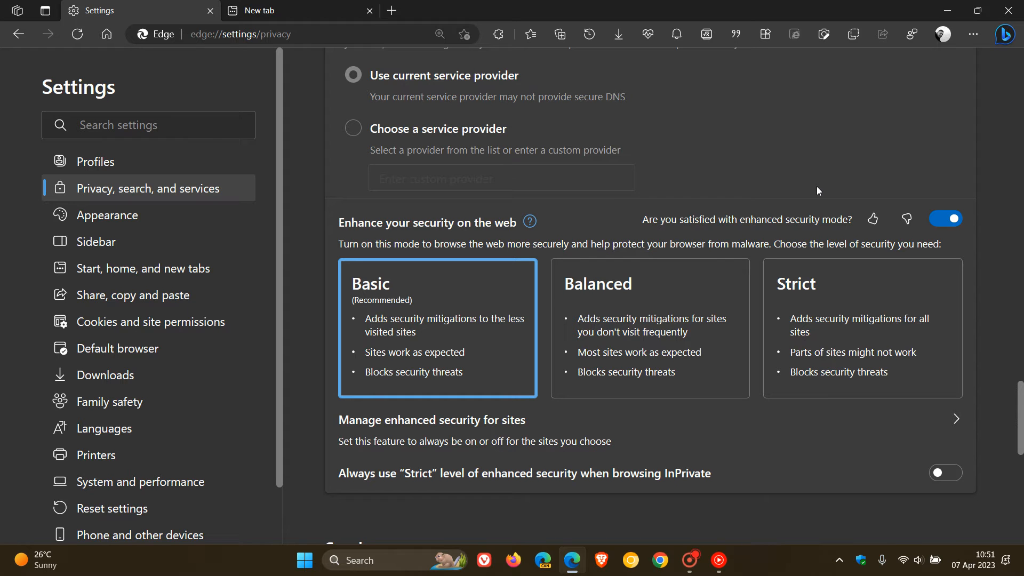
# Step: Switch to the new tab and start entering 'ef' toward the edge://flags address
pyautogui.click(298, 11)
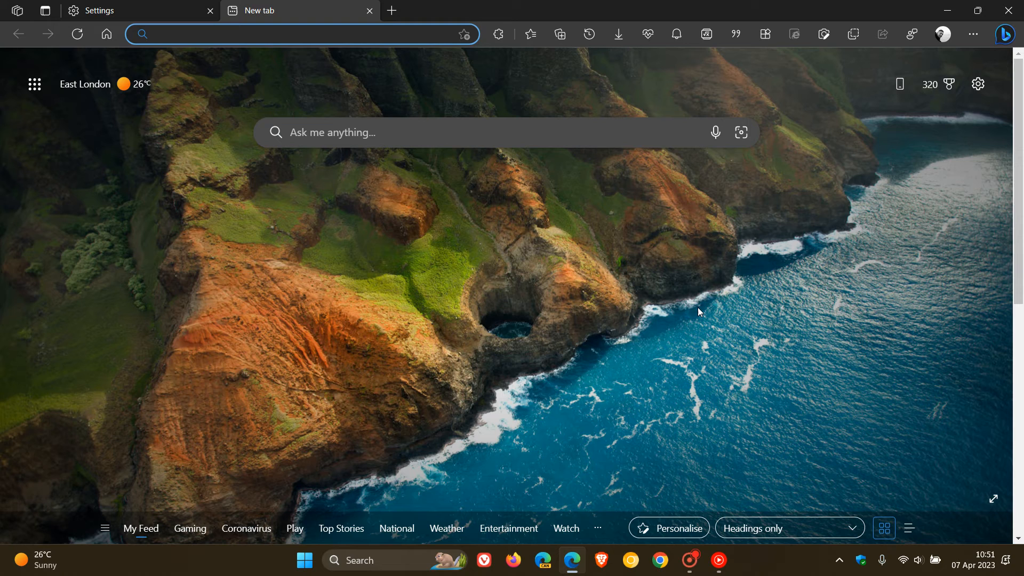
pyautogui.moveTo(701, 276)
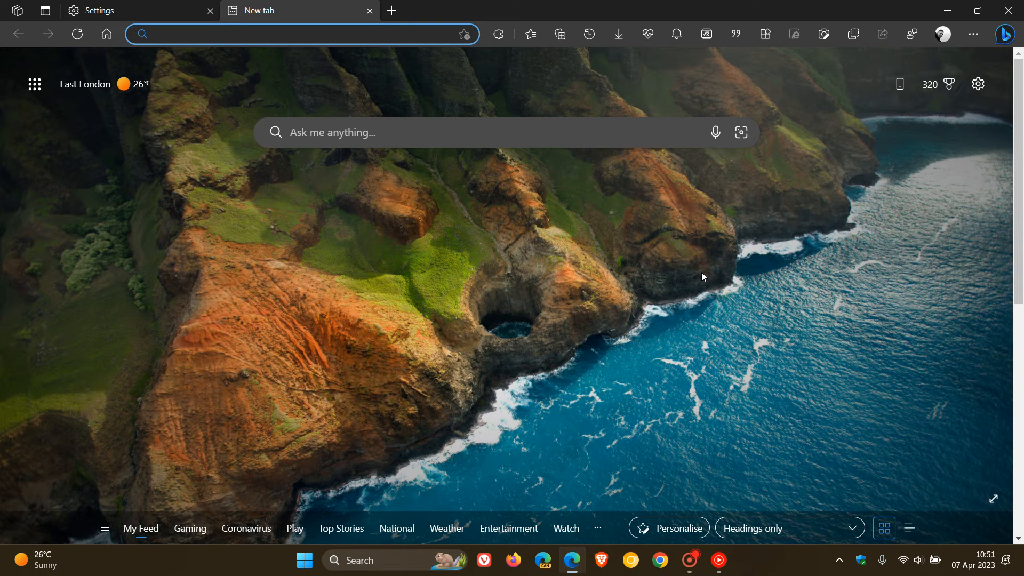
pyautogui.click(300, 34)
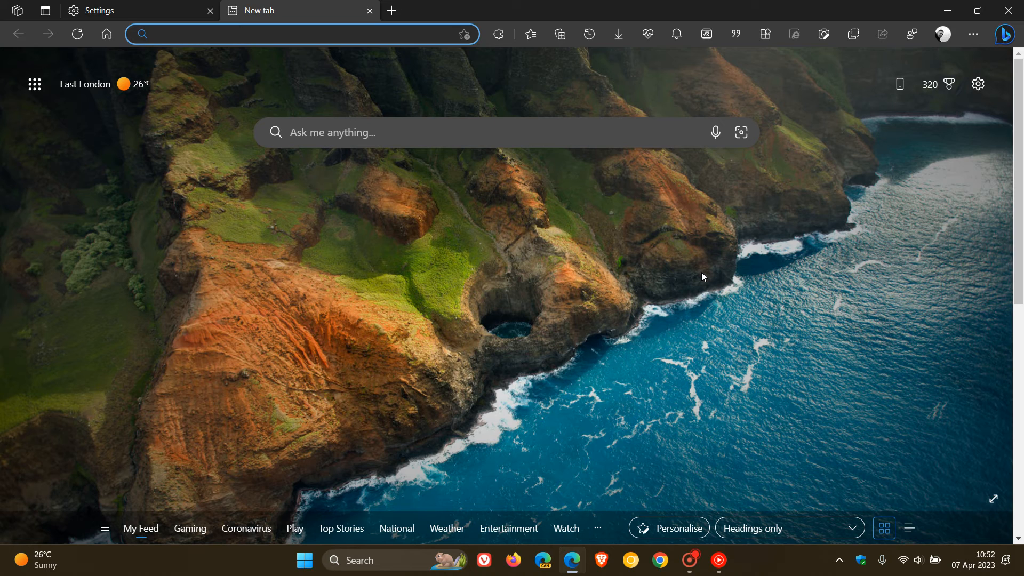
pyautogui.click(301, 33)
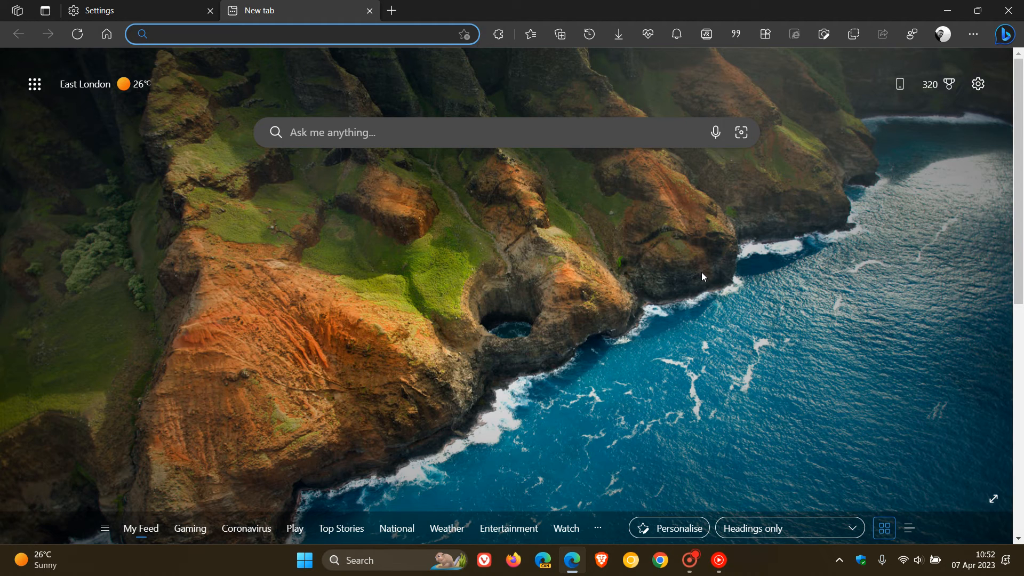
pyautogui.moveTo(659, 283)
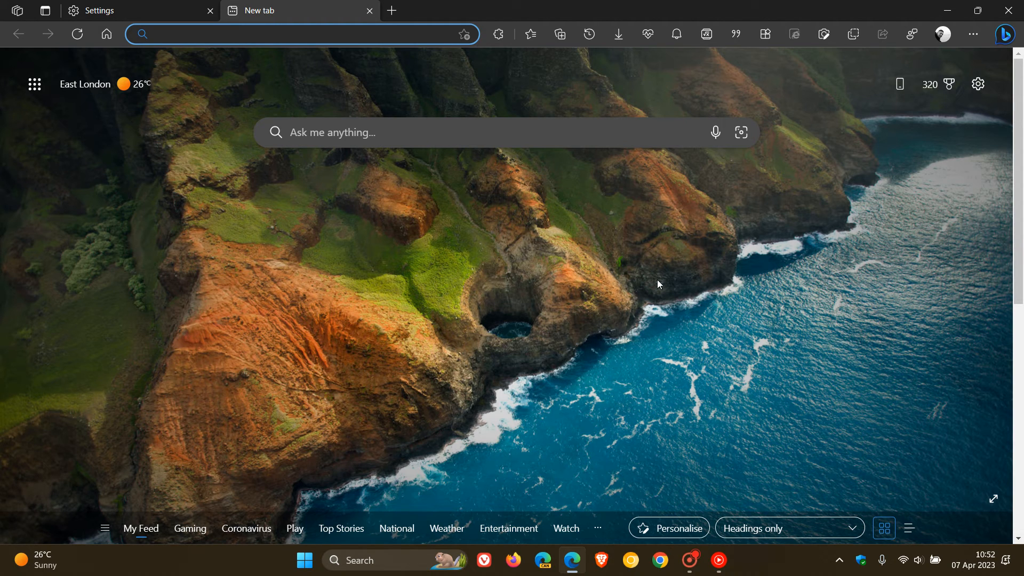
pyautogui.click(160, 34)
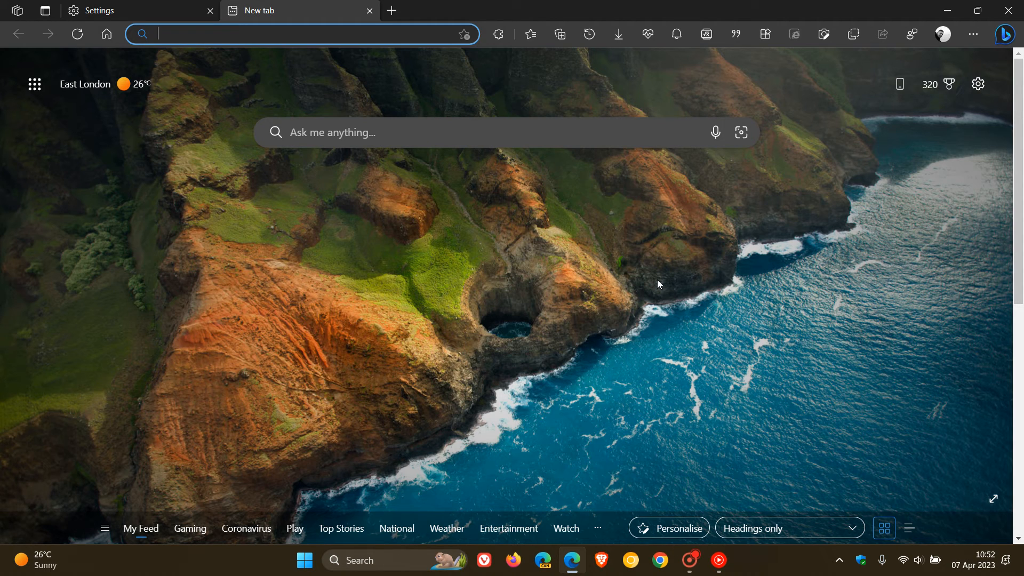
pyautogui.moveTo(631, 270)
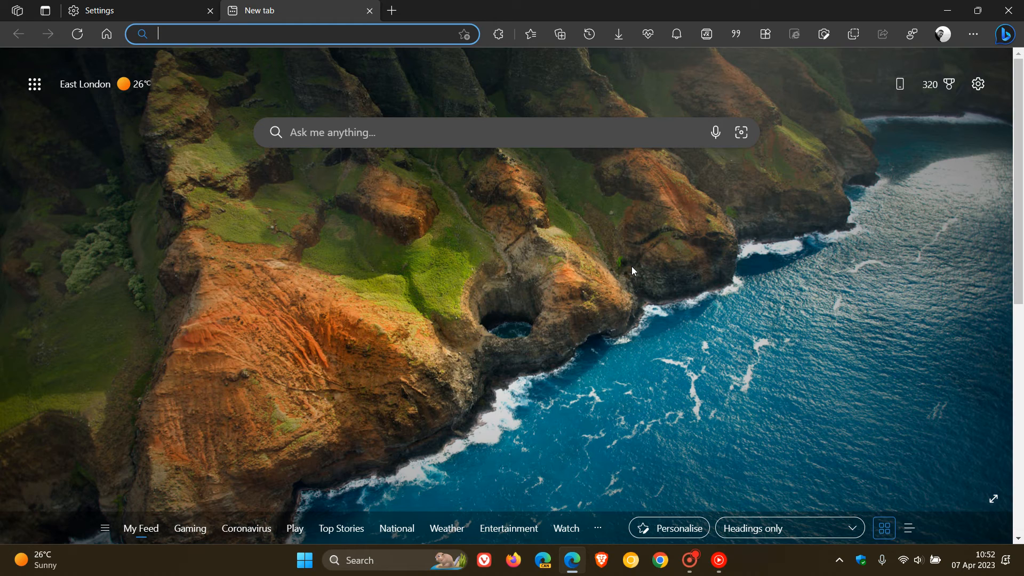
pyautogui.moveTo(580, 269)
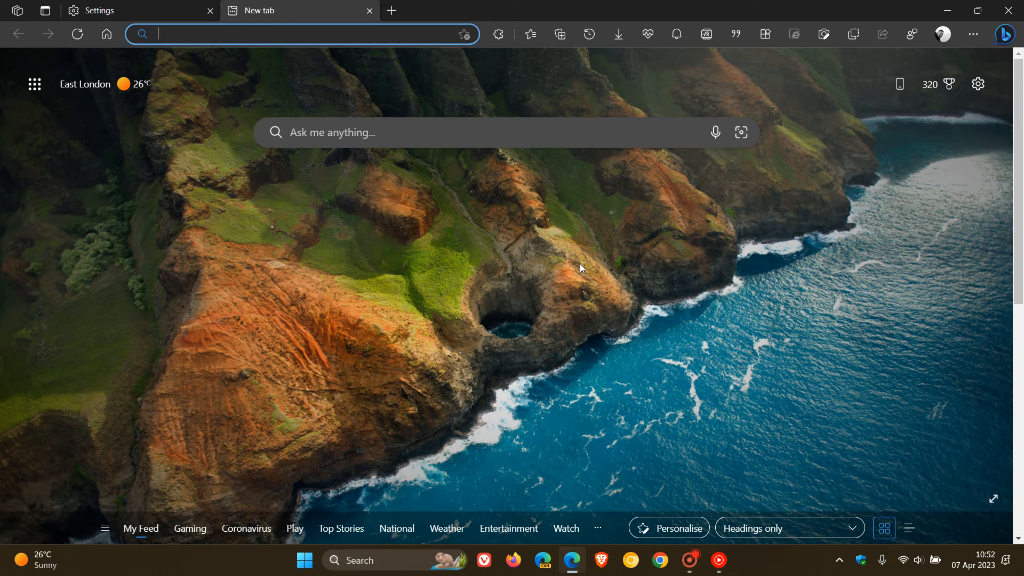
pyautogui.write('ef')
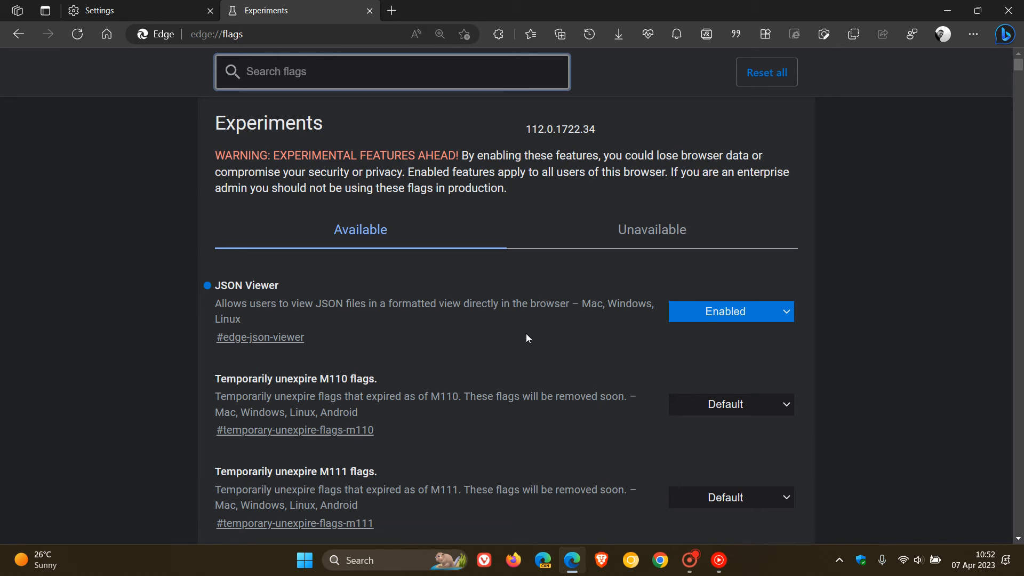
pyautogui.moveTo(270, 324)
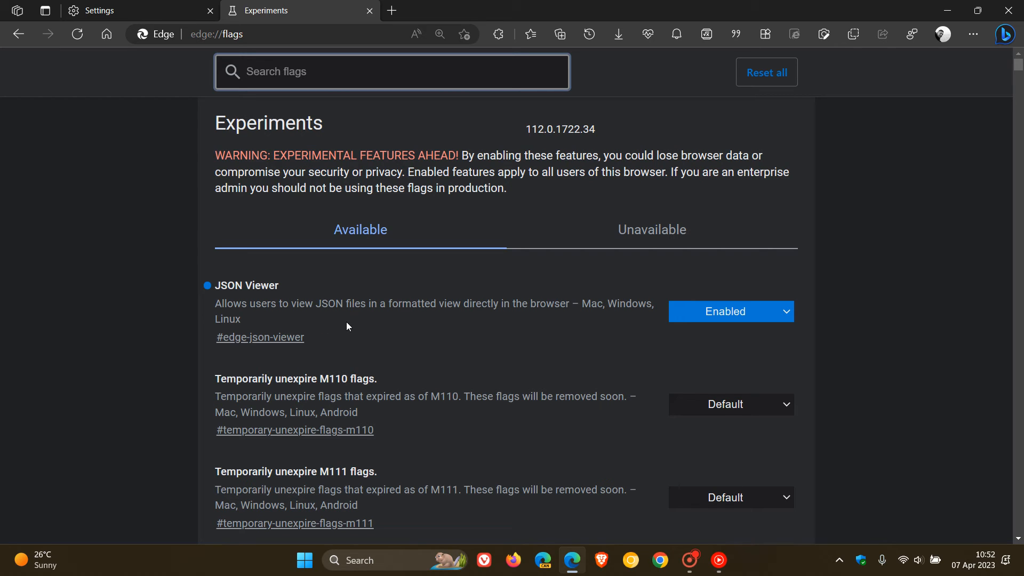
pyautogui.moveTo(540, 325)
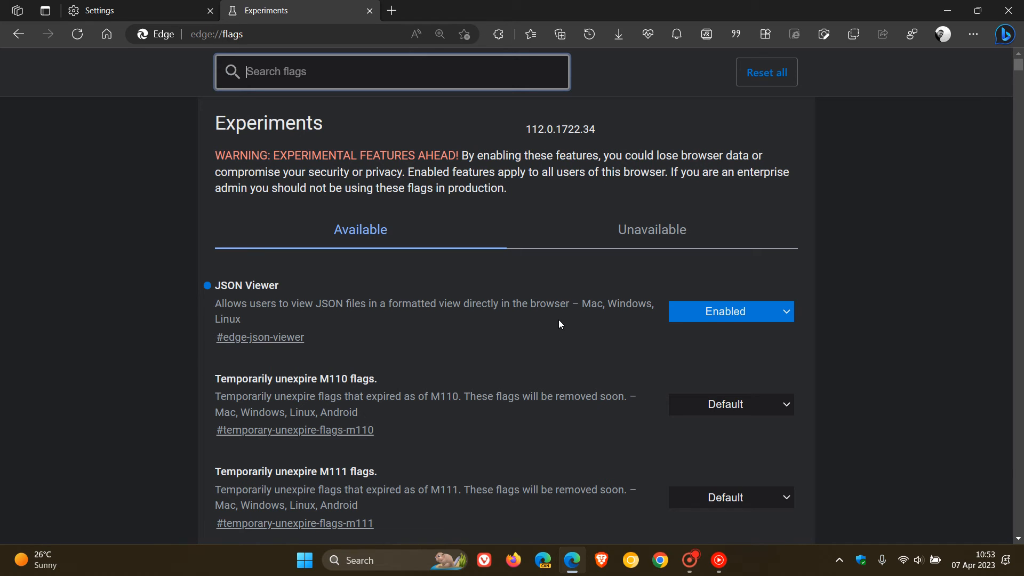
pyautogui.moveTo(153, 87)
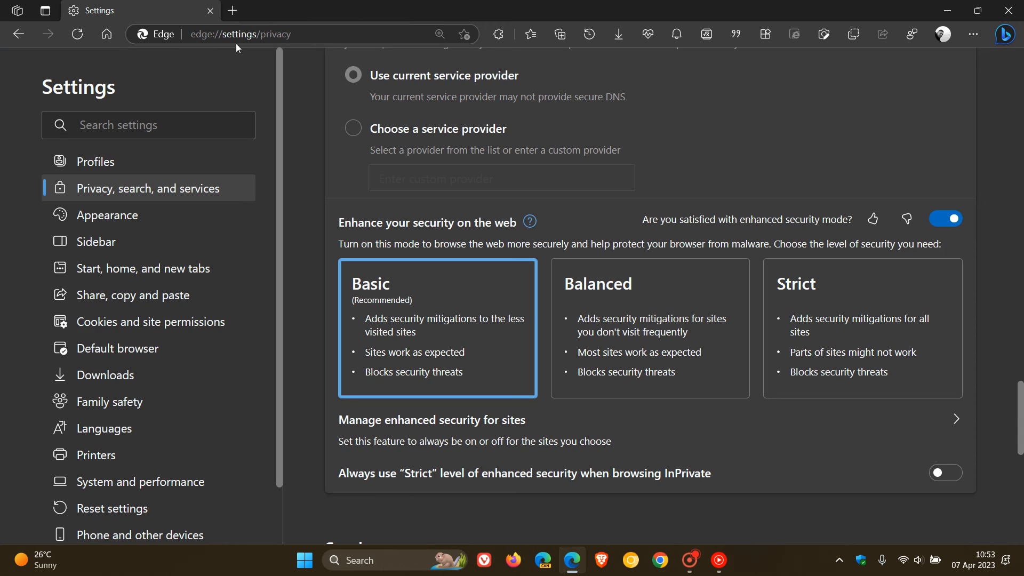
# Step: Close the Settings tab, leaving one blank new tab with an empty address bar
pyautogui.click(231, 10)
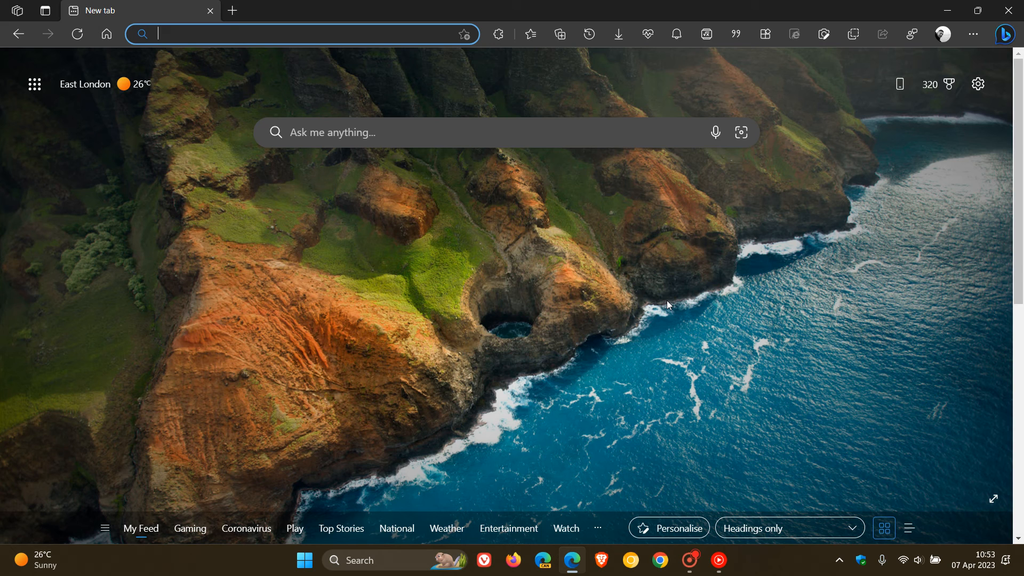
pyautogui.moveTo(668, 292)
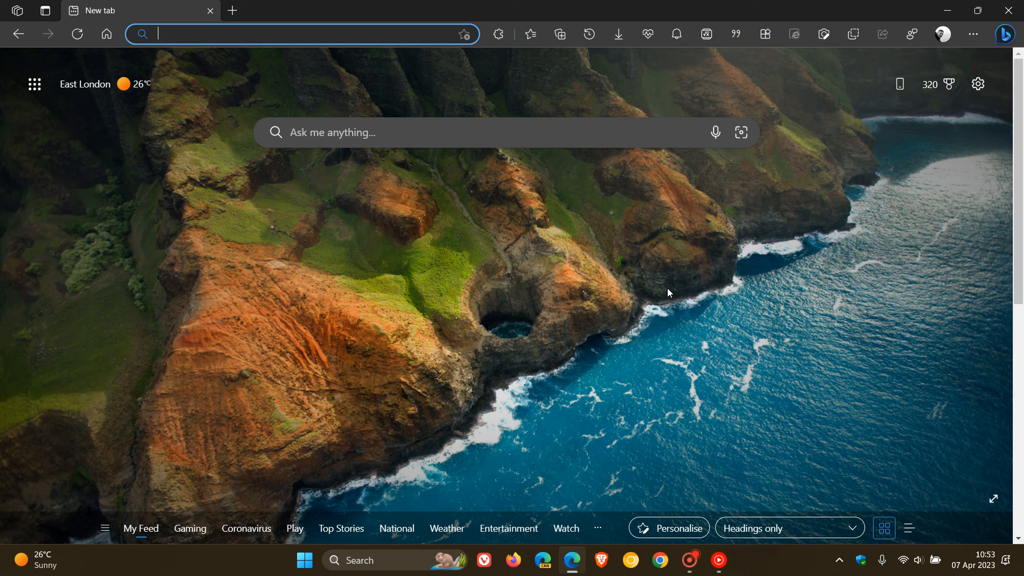
pyautogui.moveTo(662, 274)
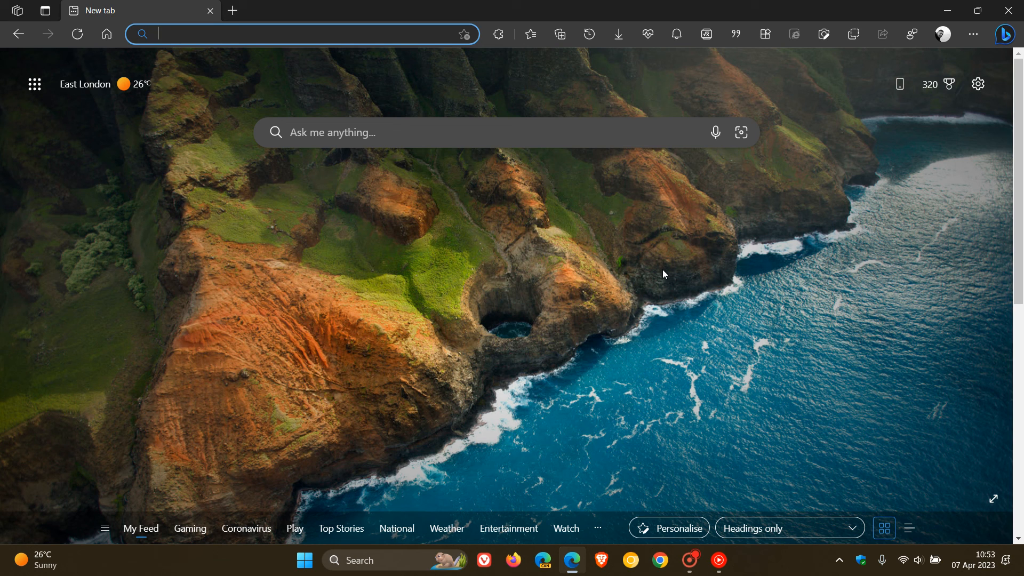
pyautogui.moveTo(625, 284)
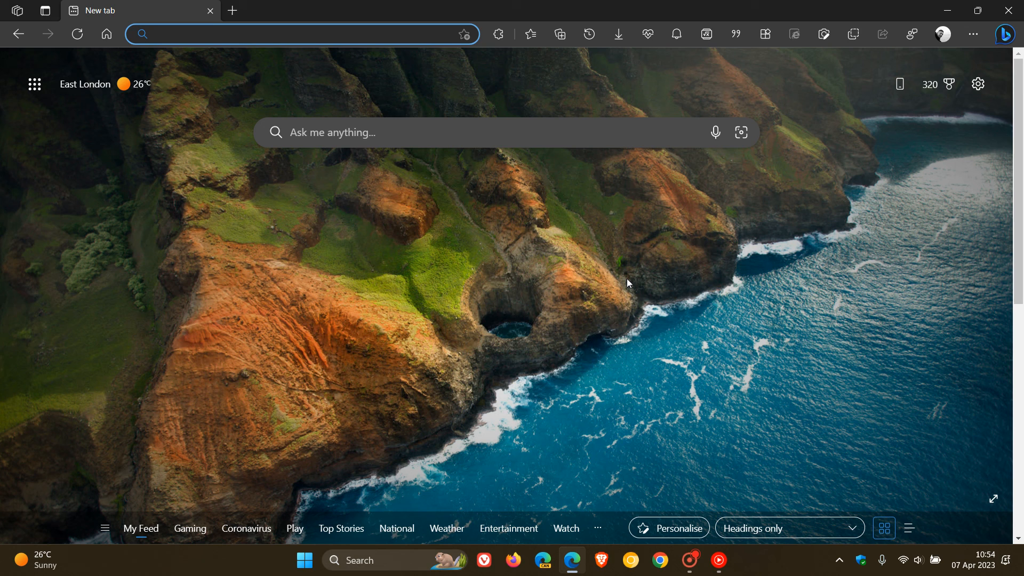
pyautogui.moveTo(663, 294)
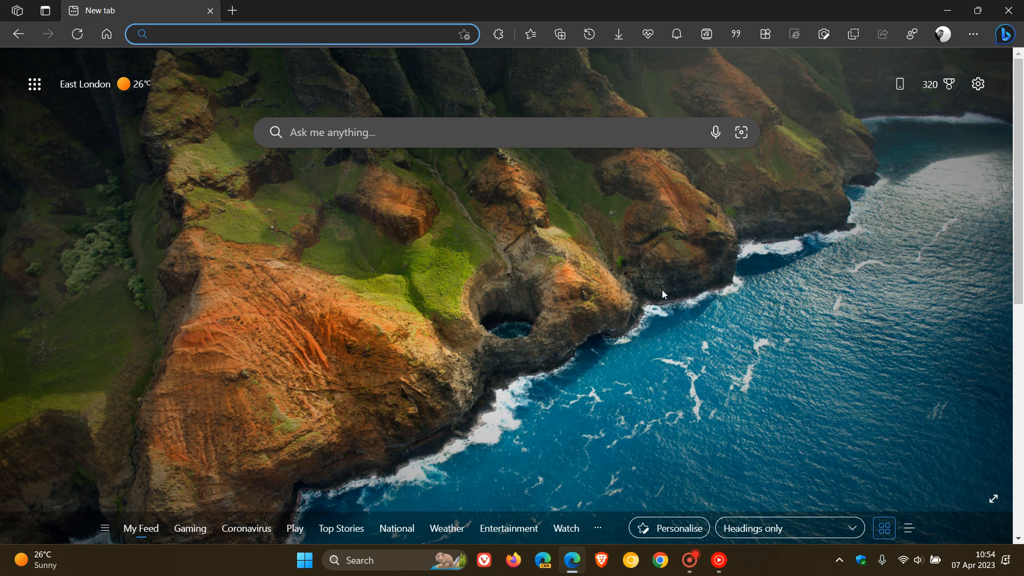
pyautogui.click(160, 34)
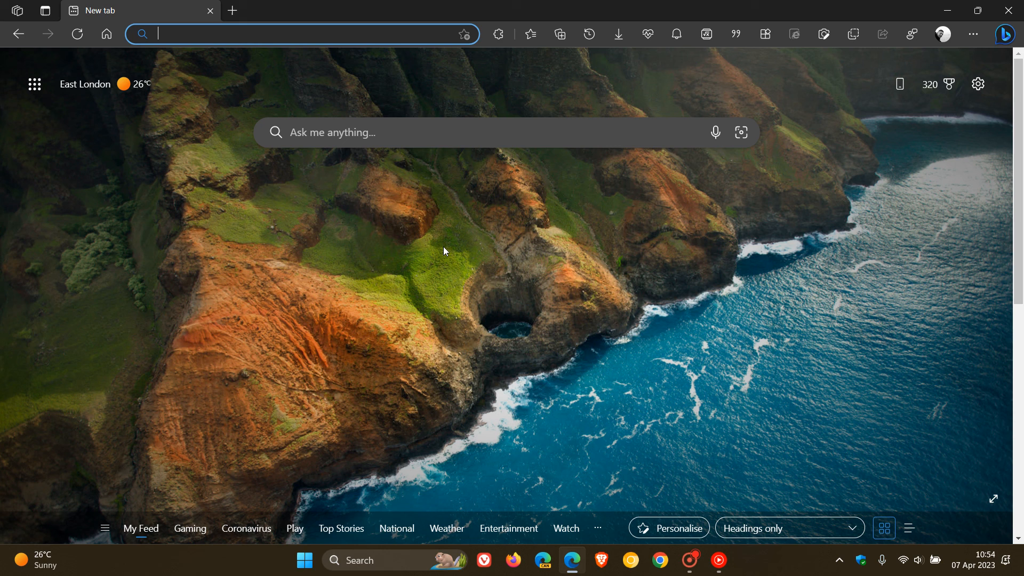
pyautogui.moveTo(926, 295)
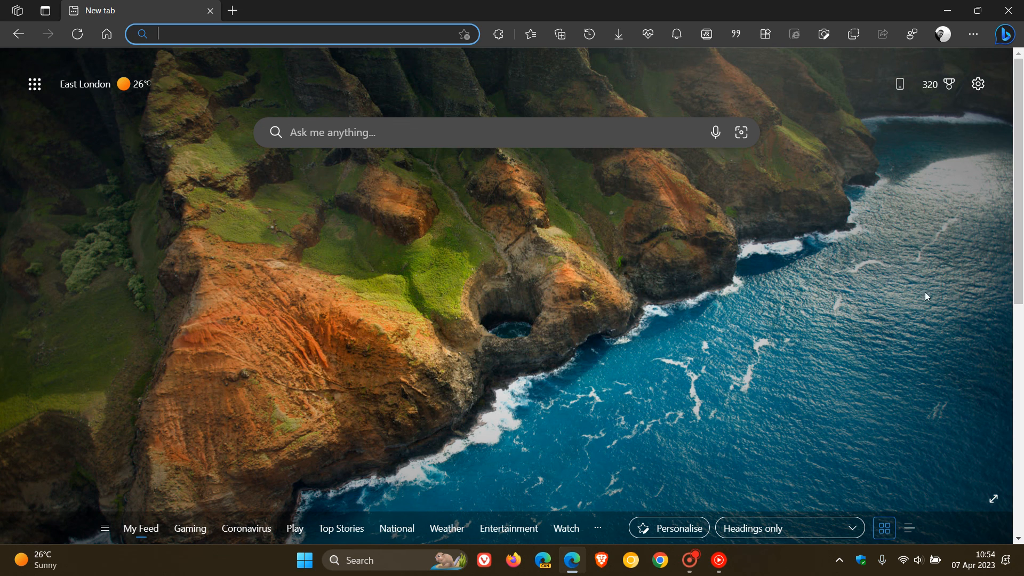
pyautogui.moveTo(571, 293)
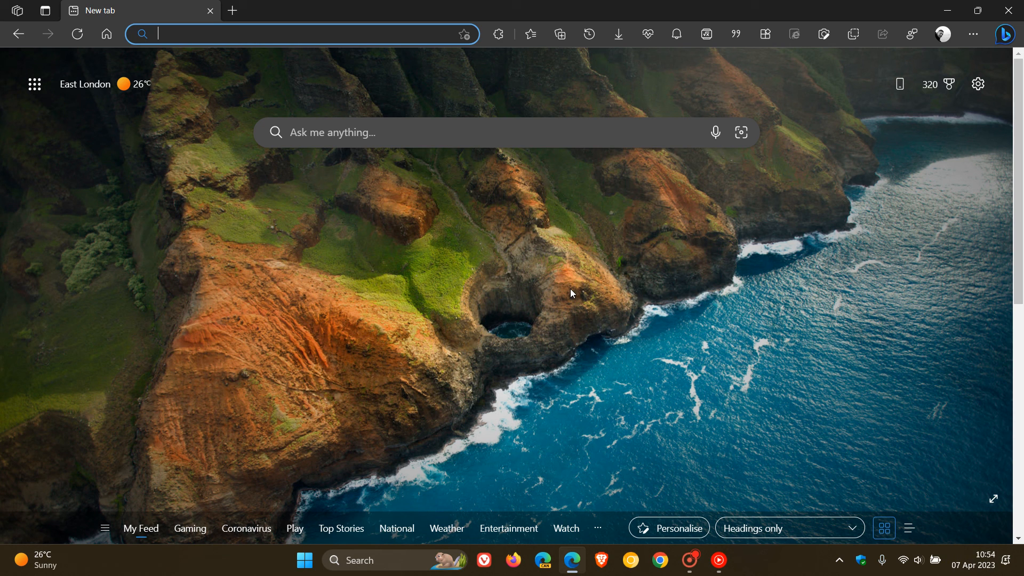